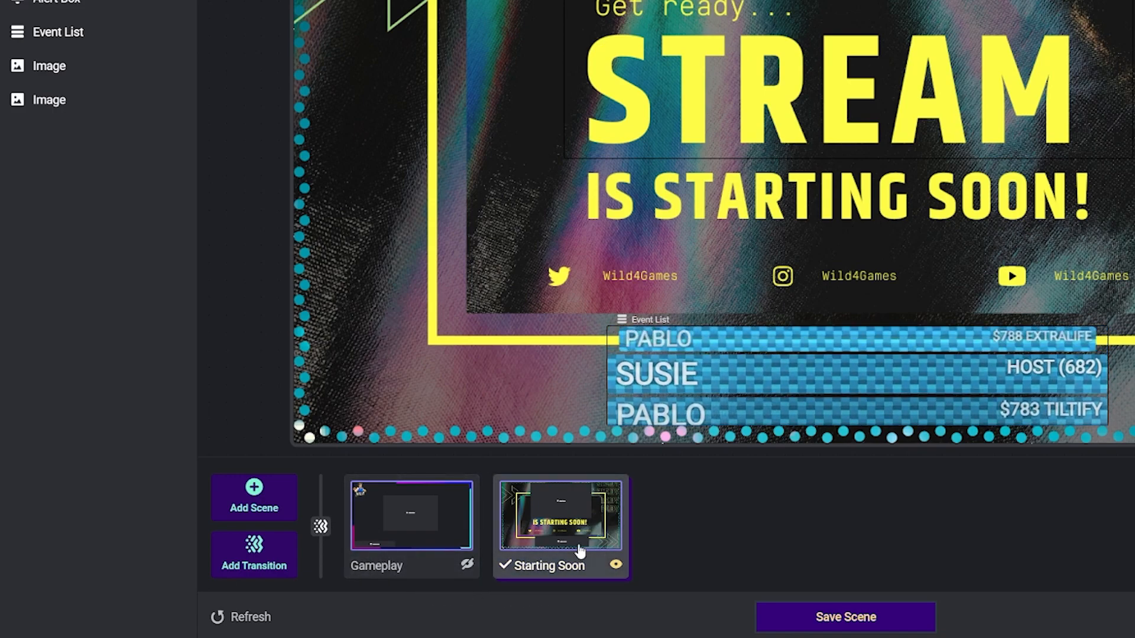
Step: Switch to the Gameplay scene, start a new scene and cancel it unnamed
click(410, 516)
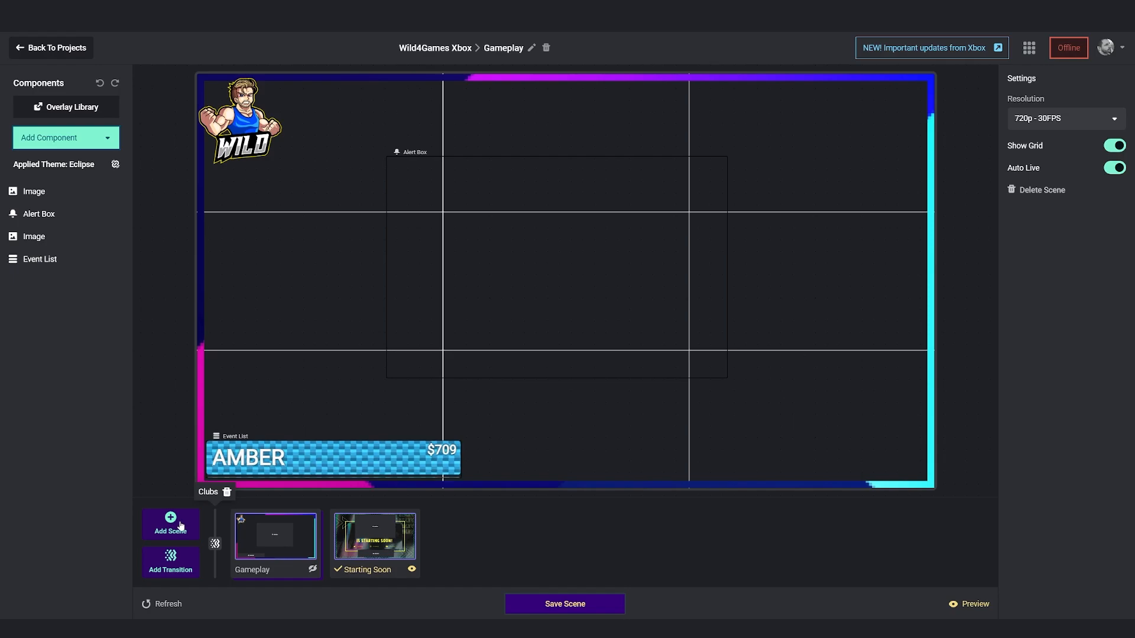
click(171, 524)
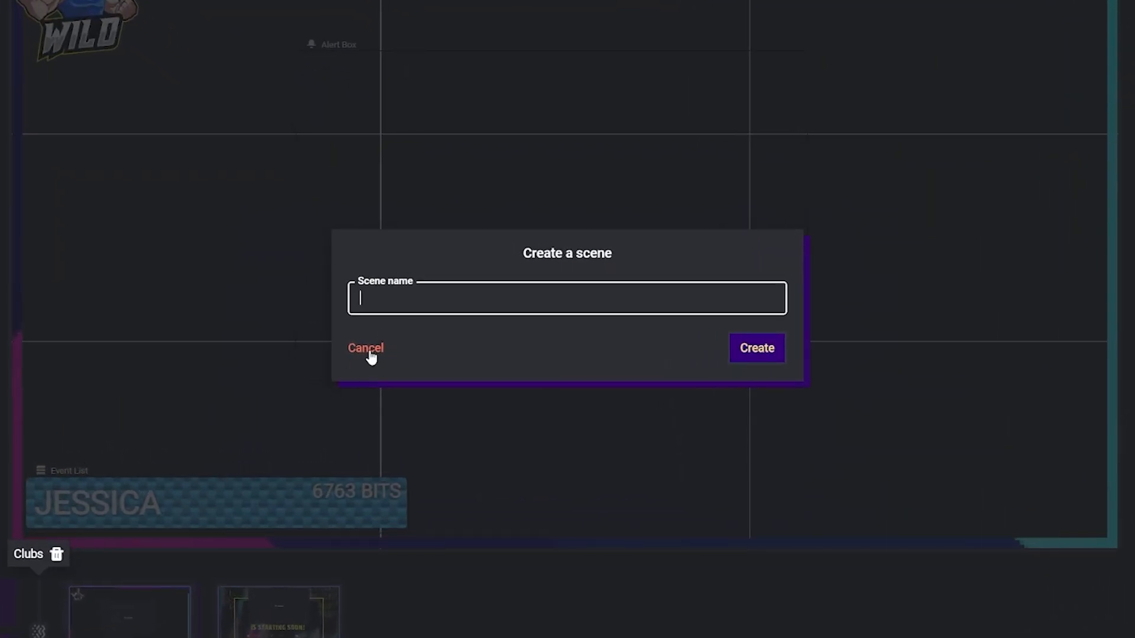
click(366, 348)
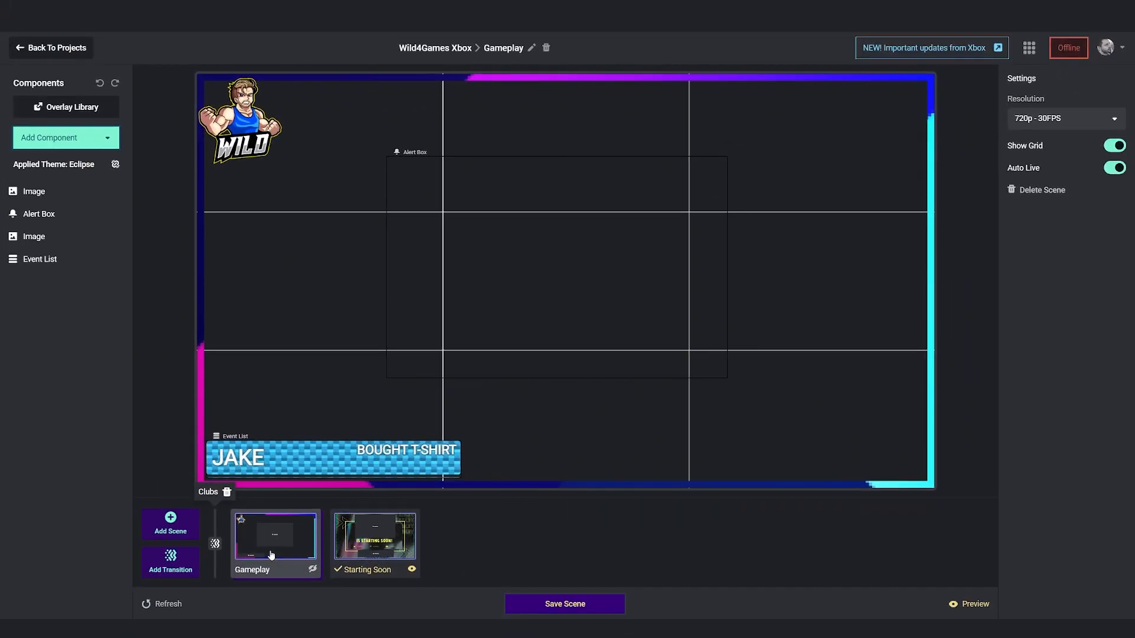
click(375, 539)
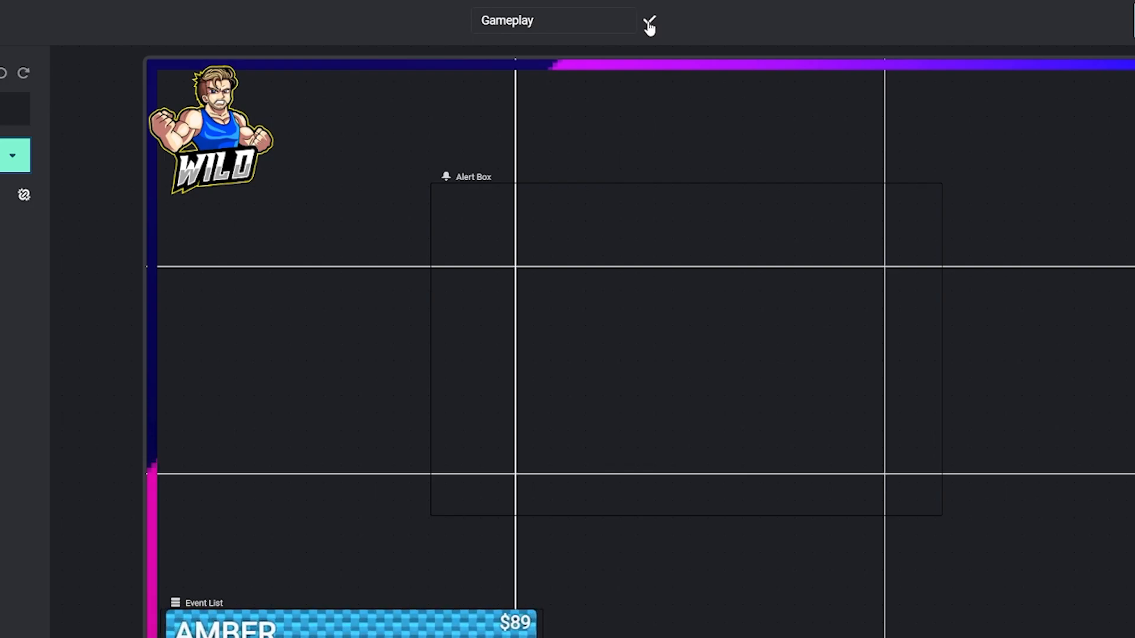
click(648, 24)
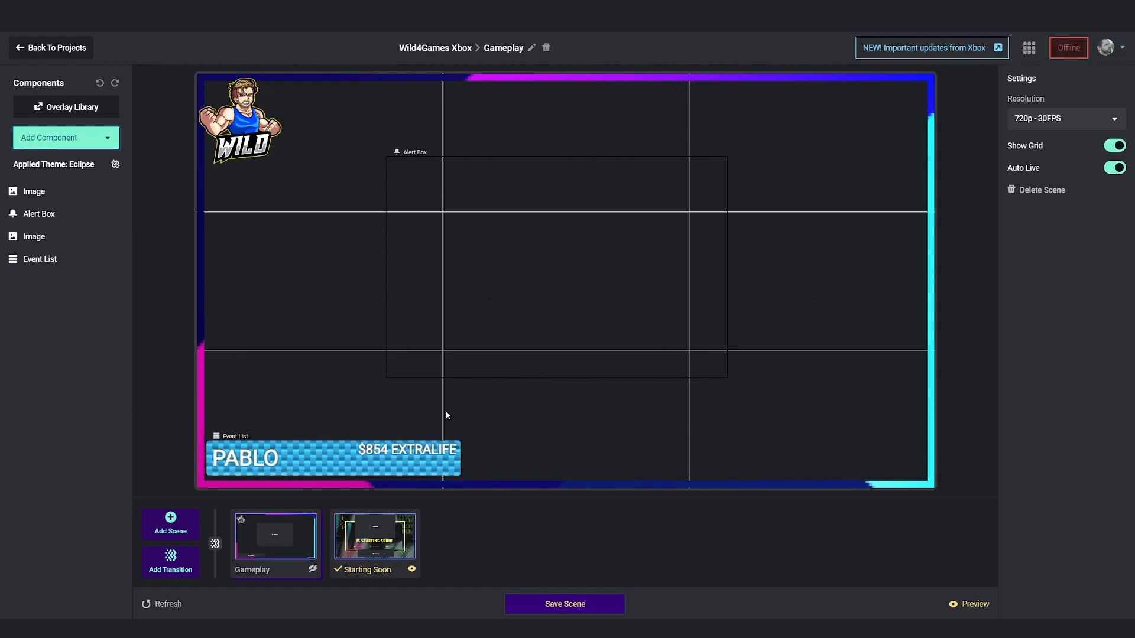
Step: Flip between Starting Soon and Gameplay scenes, ending back on Gameplay
click(375, 536)
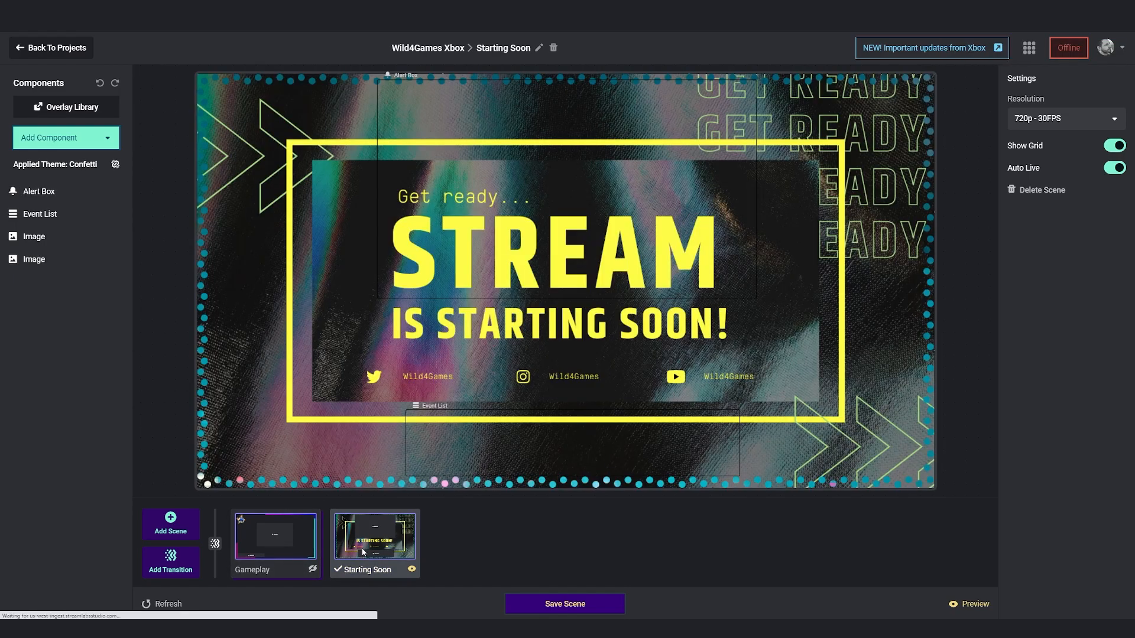
click(275, 536)
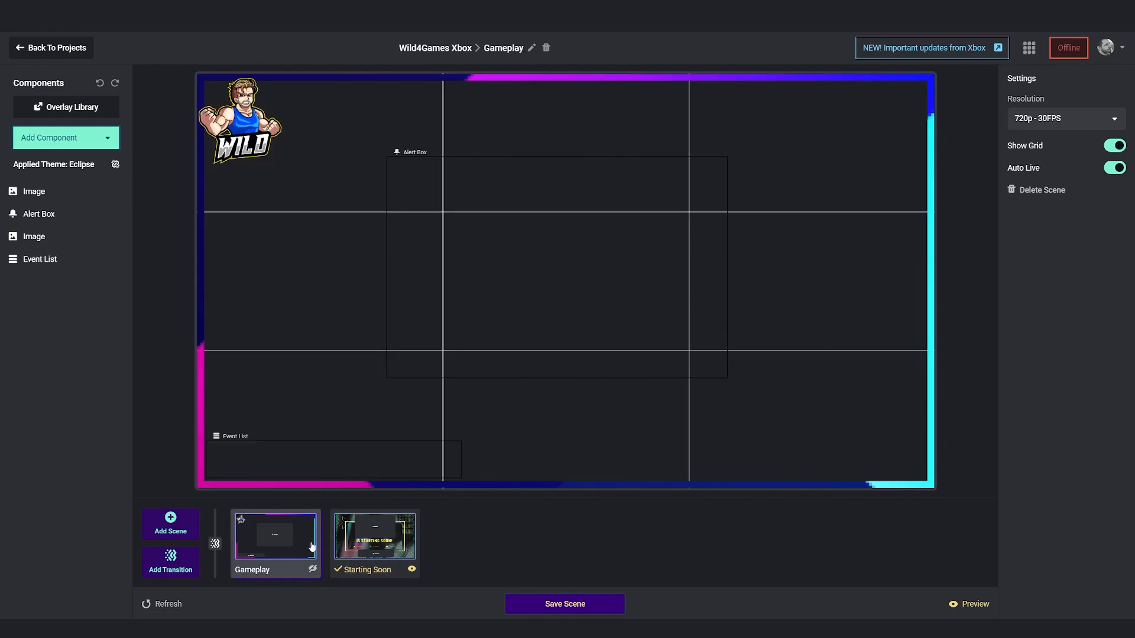
click(375, 541)
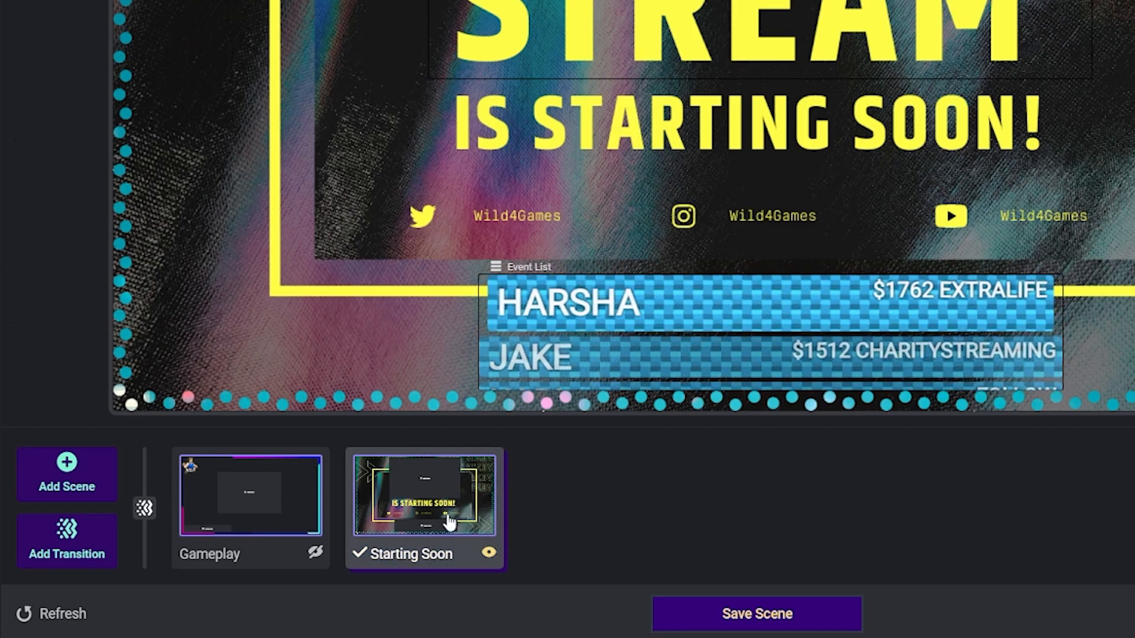
click(249, 494)
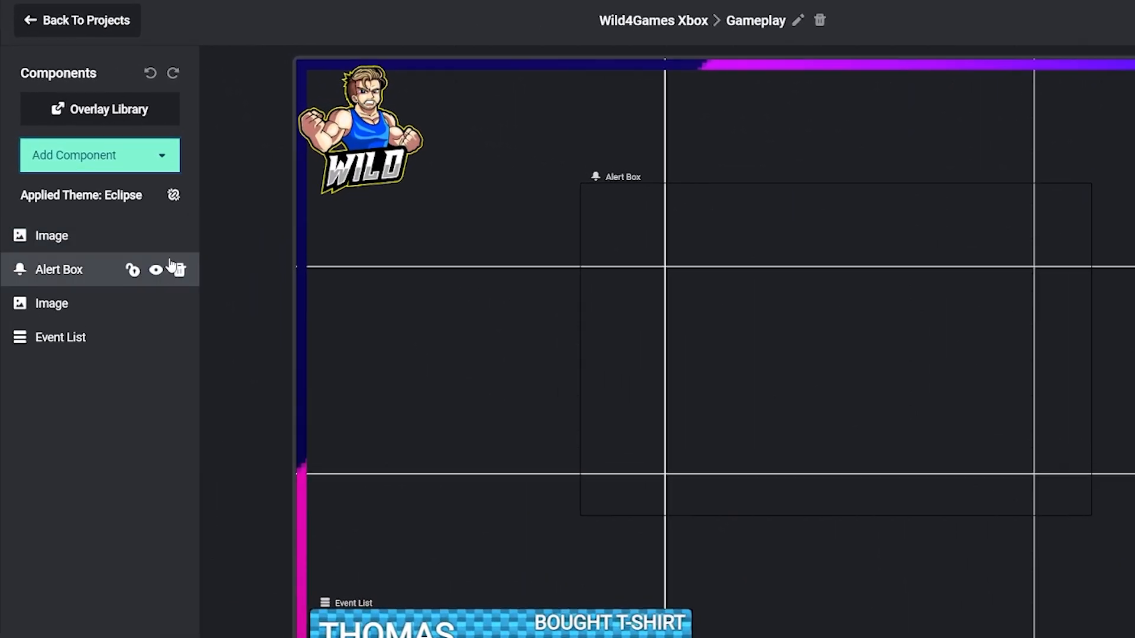
mouse_move(383, 561)
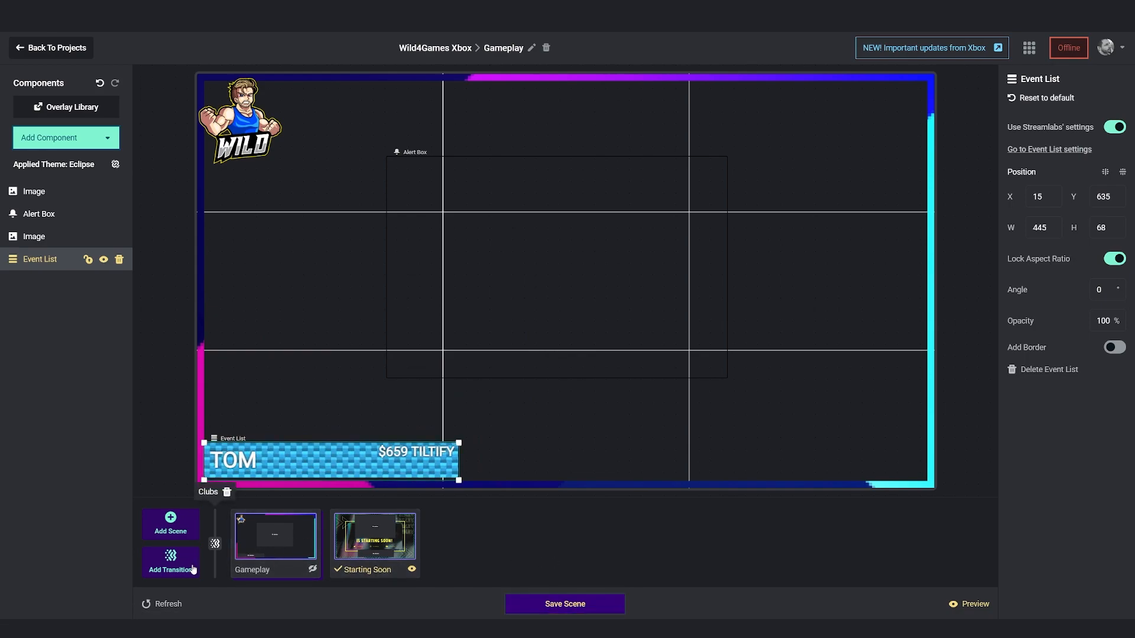
Step: Bring up the transition gallery with Clubs, Color Bars, Neon and Pixels choices
click(171, 561)
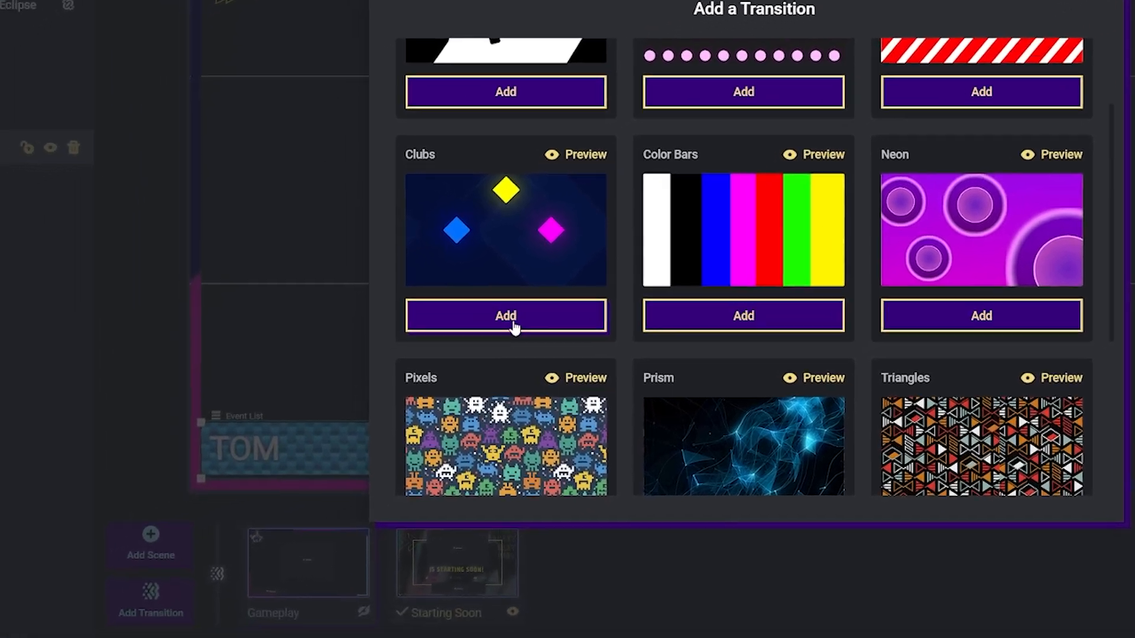
Step: Add the Clubs transition to play between scenes
click(505, 316)
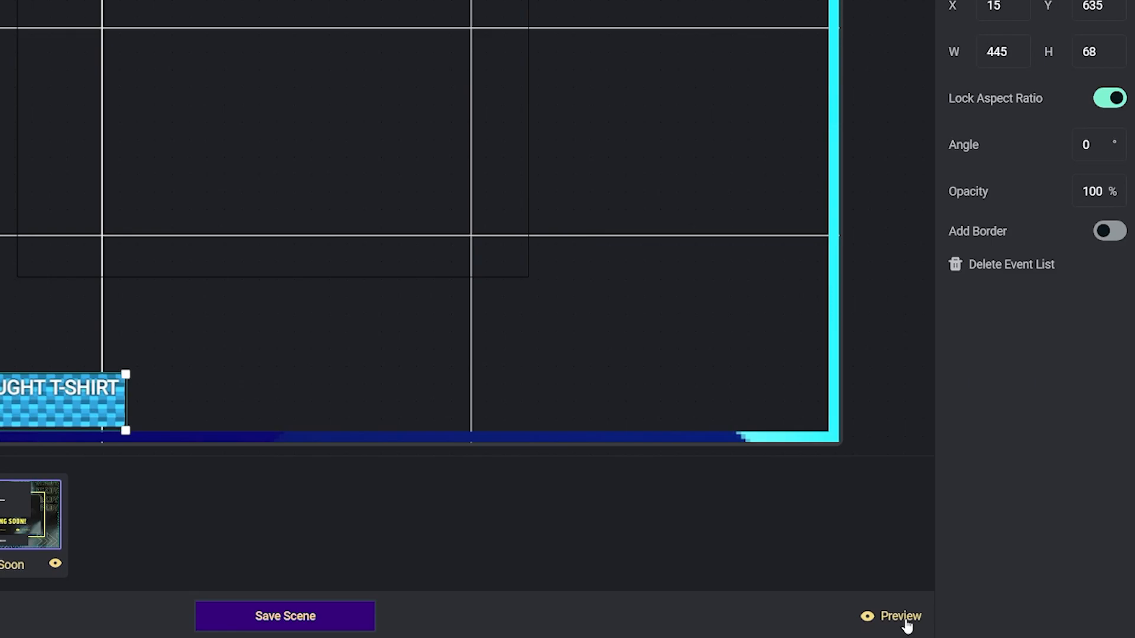
Step: Preview the overlay and switch live to Gameplay to watch the Clubs transition
click(900, 616)
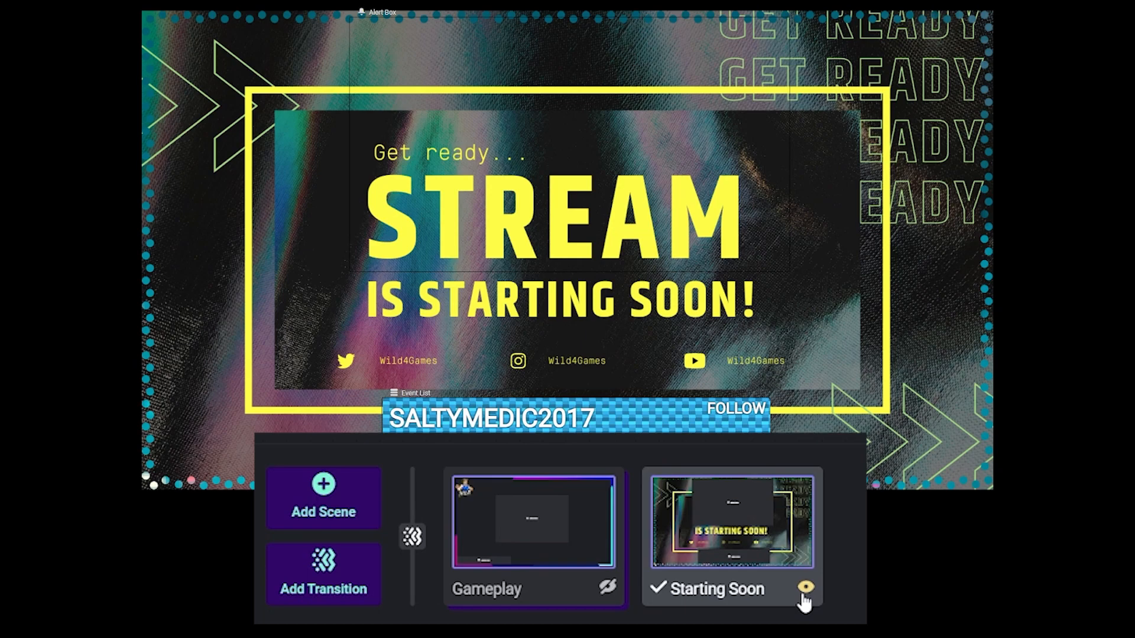
click(534, 521)
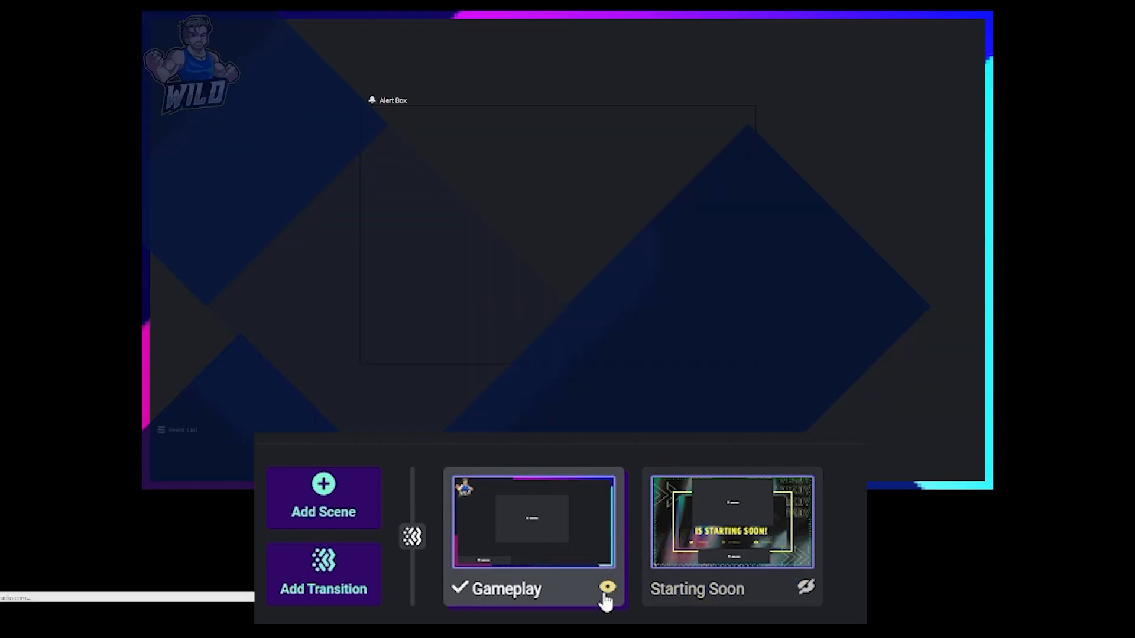